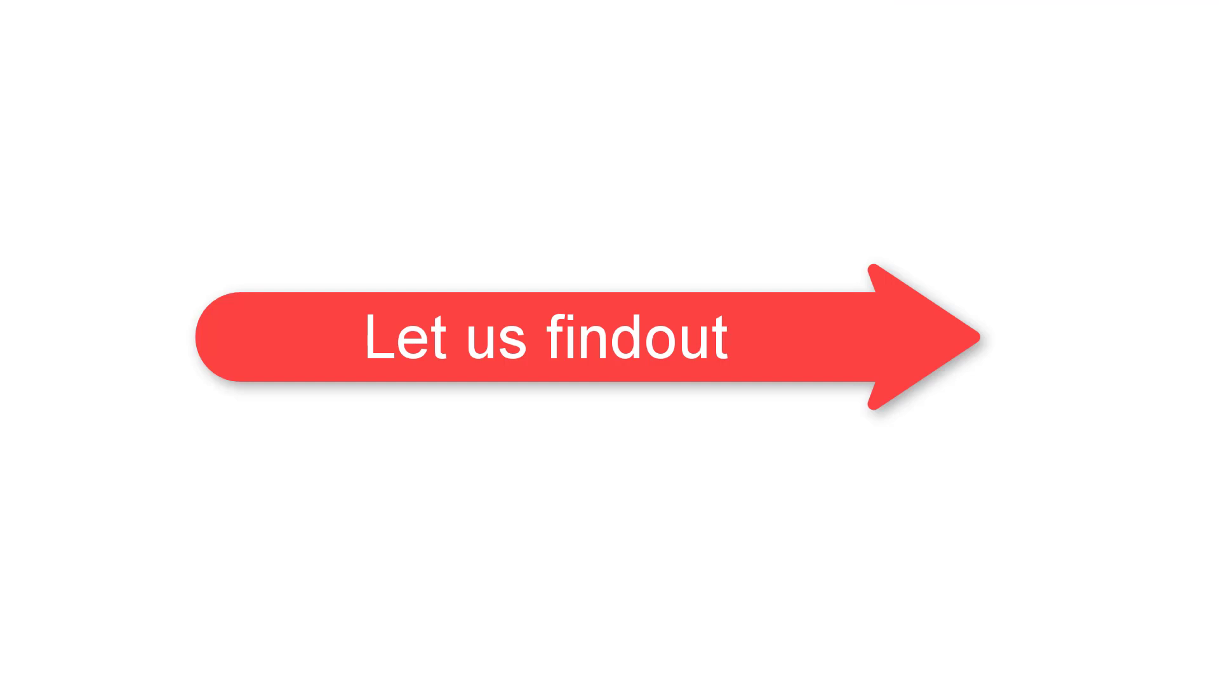
# Draw a pen arrow from the green food in the mouth up toward the cartoon head.
pyautogui.click(544, 338)
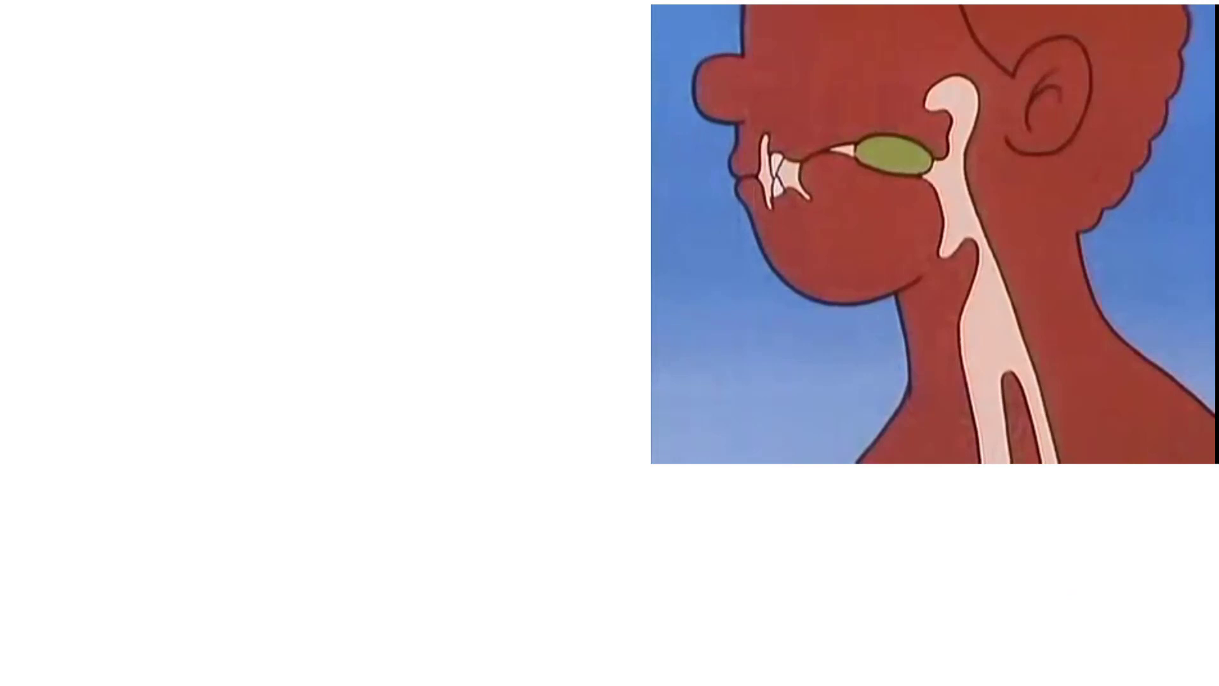
pyautogui.moveTo(917, 132); pyautogui.dragTo(1026, 156)
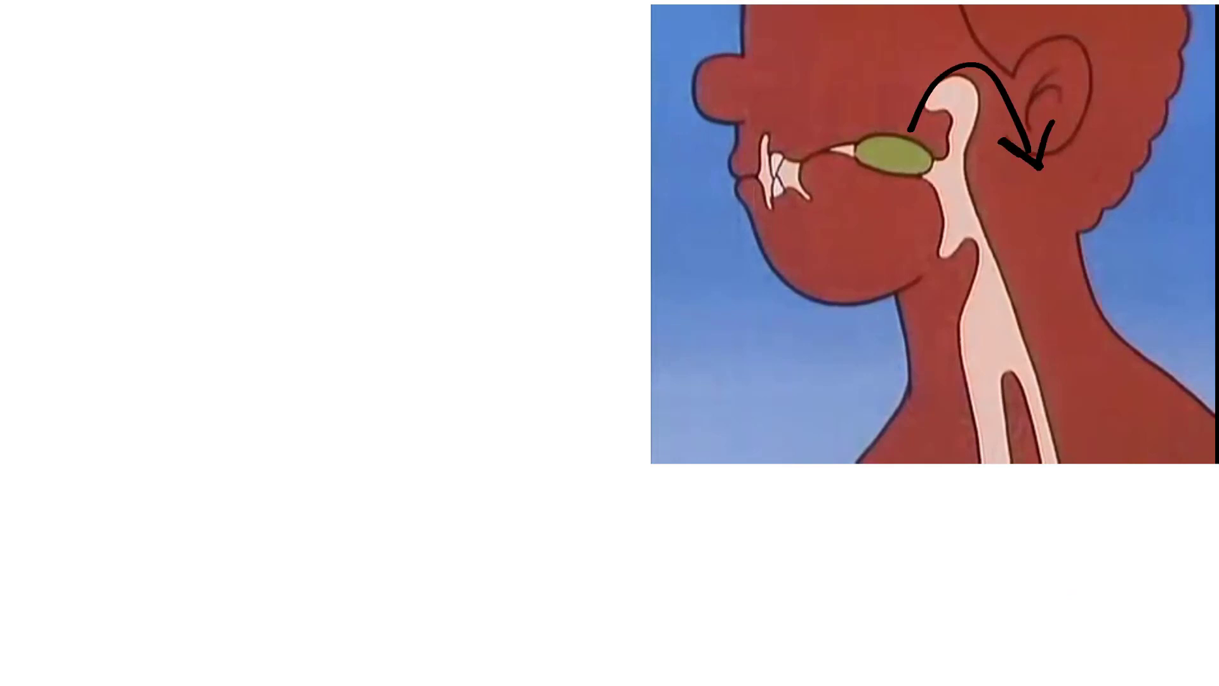